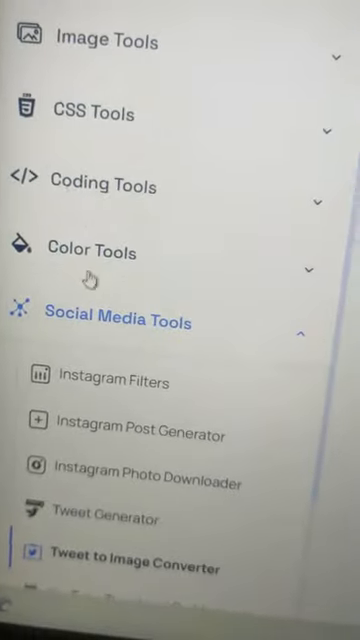
Open the Tweet to Image Converter from the Social Media Tools sidebar.
scroll("down", 3)
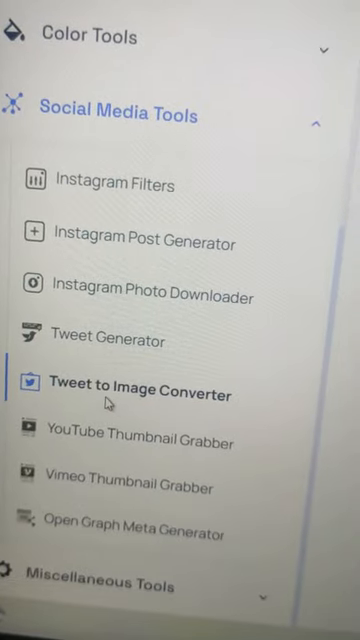
left_click(136, 392)
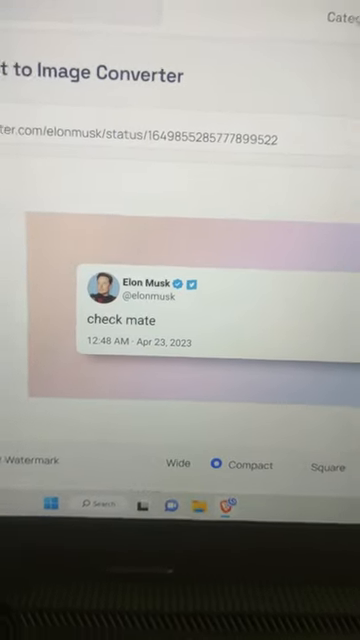
Switch the tweet image's gradient background from Sunset to Marble.
scroll("down", 3)
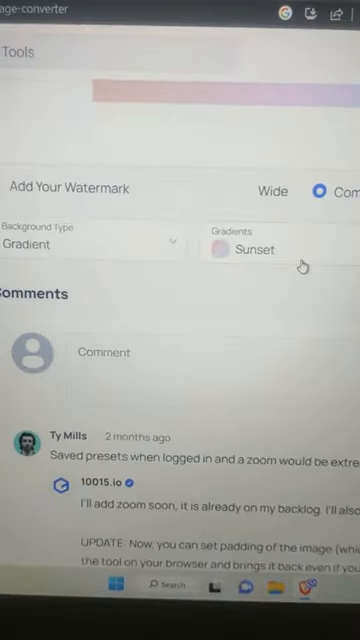
left_click(252, 248)
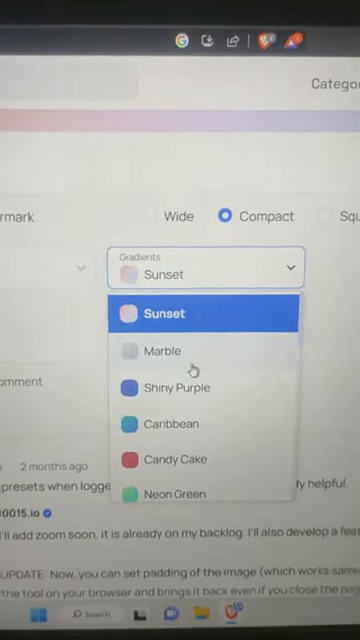
left_click(162, 350)
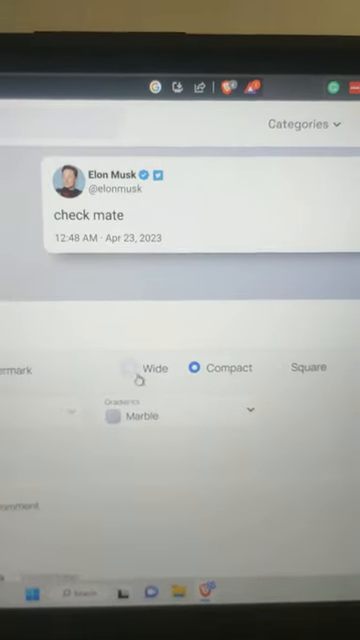